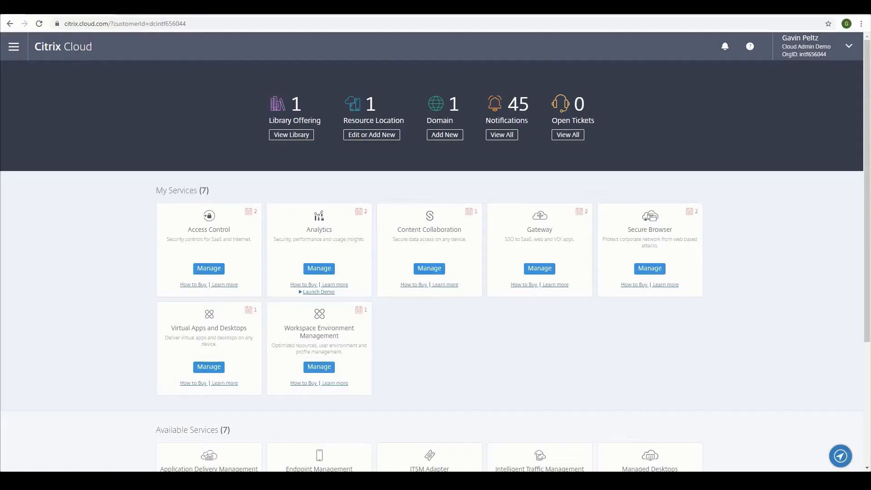
- Launch the Workspace Environment Management console from the Citrix Cloud services dashboard
click(14, 46)
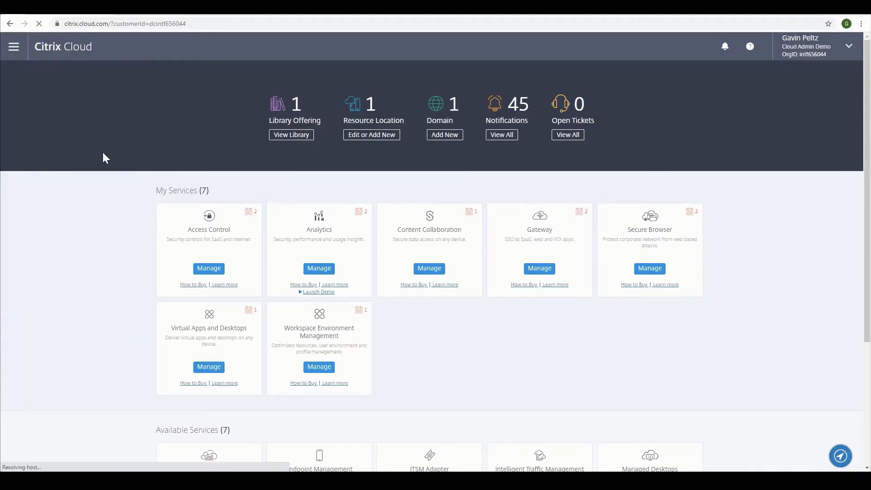
click(319, 367)
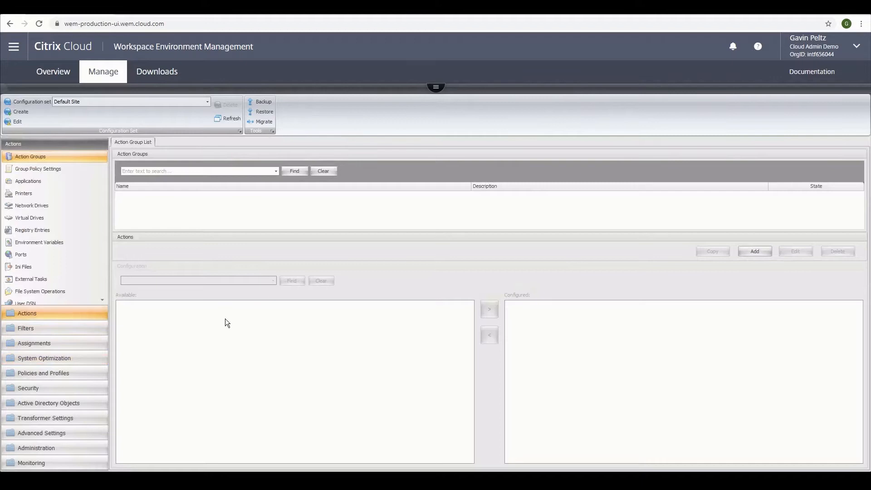
mouse_move(216, 308)
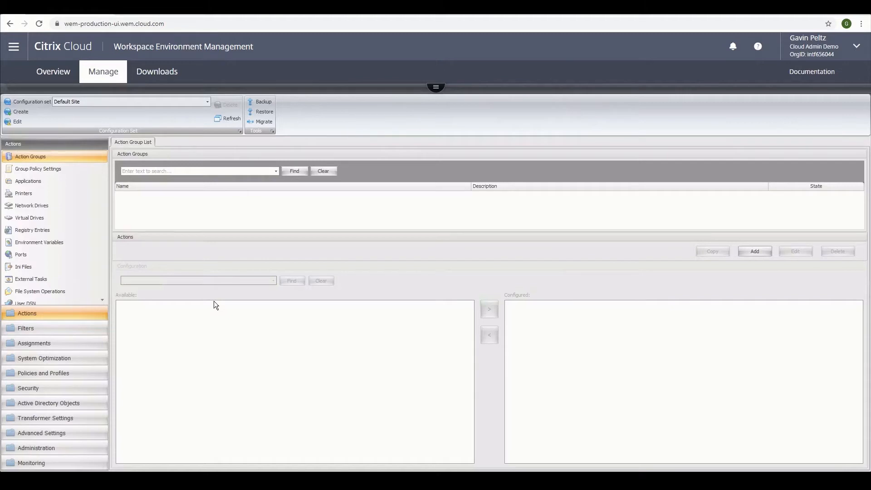
mouse_move(220, 305)
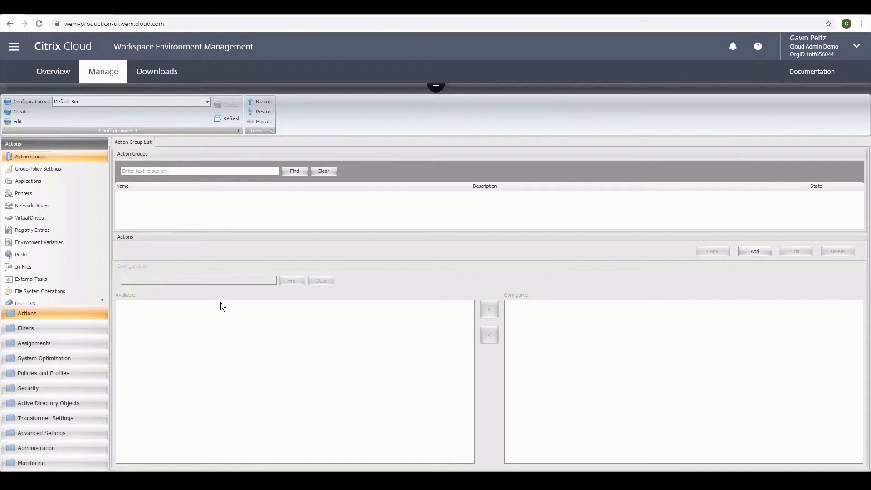
mouse_move(205, 305)
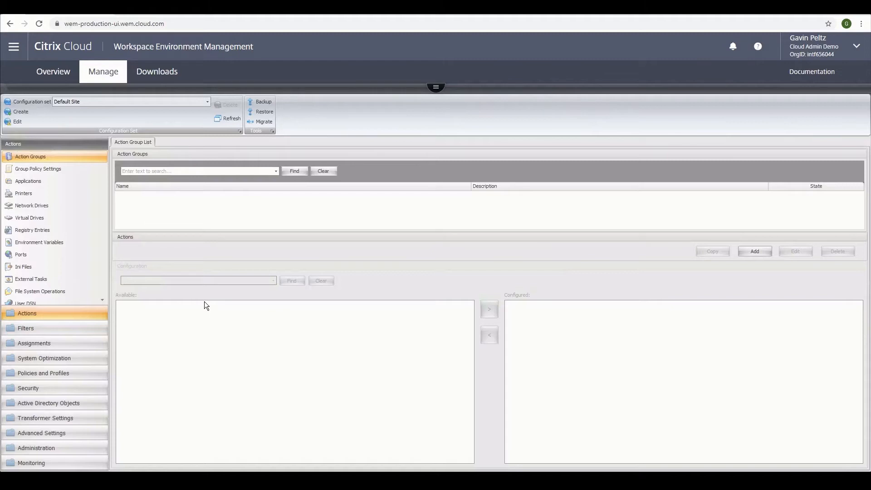
mouse_move(210, 304)
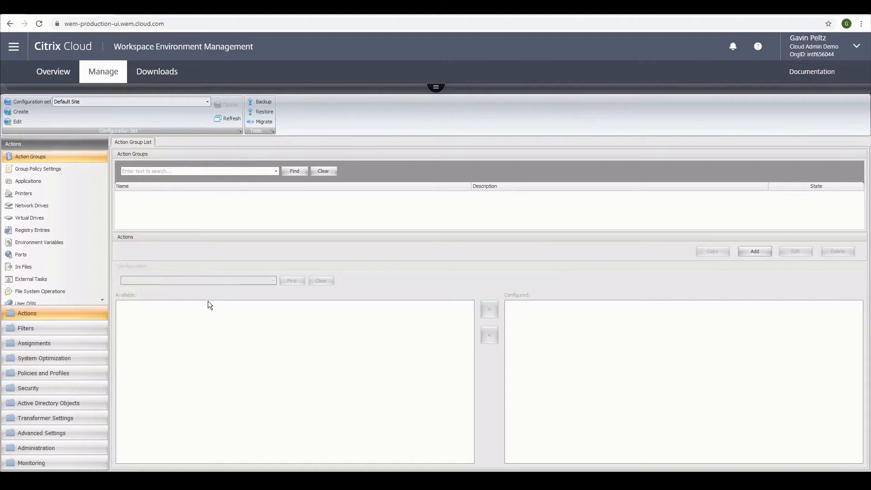
mouse_move(211, 304)
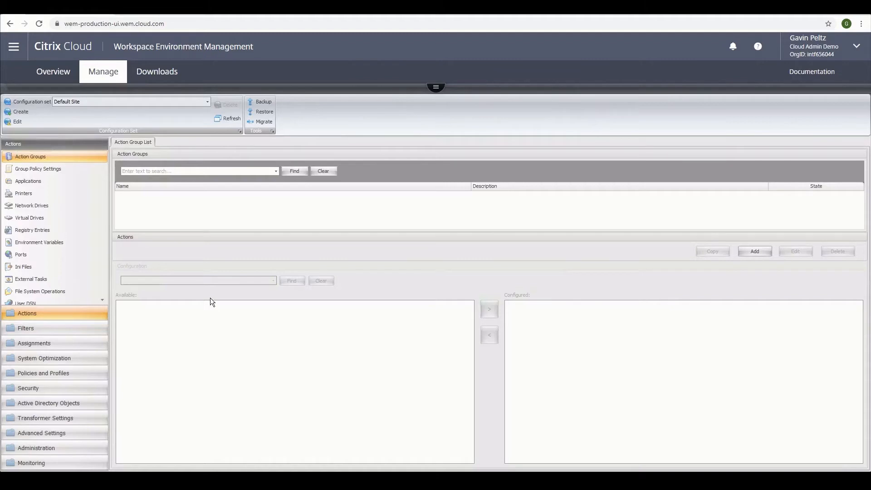
mouse_move(214, 297)
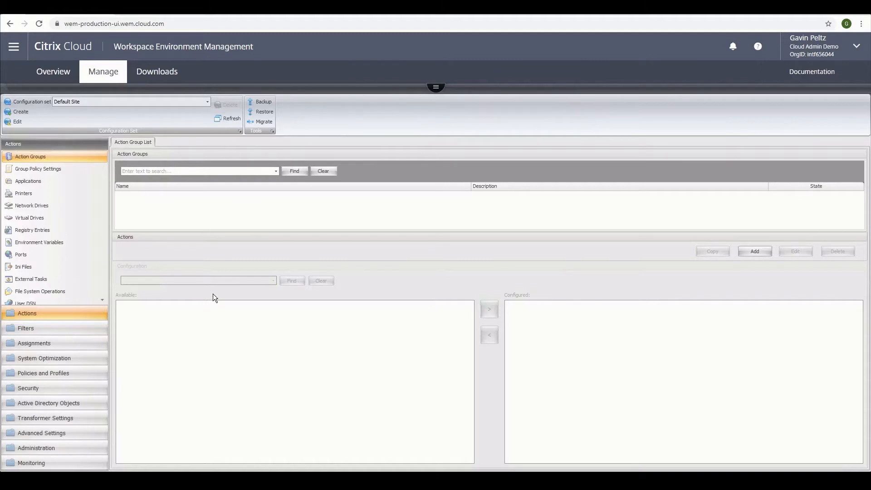
- Start a new installed application named Calculator in the Applications list
click(28, 181)
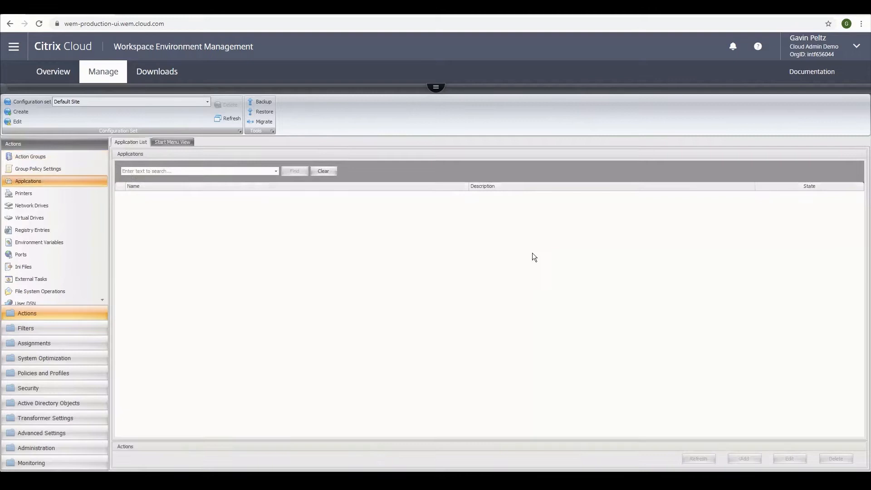
click(744, 458)
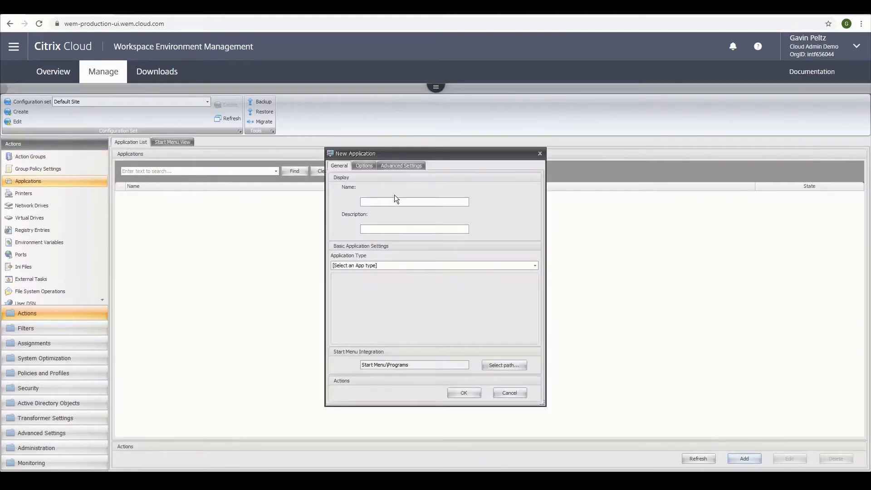
text(Calculator)
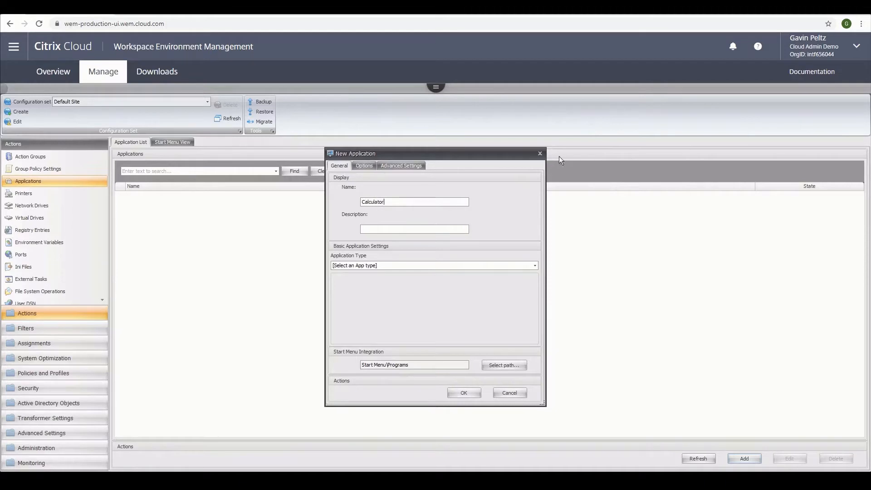
click(435, 265)
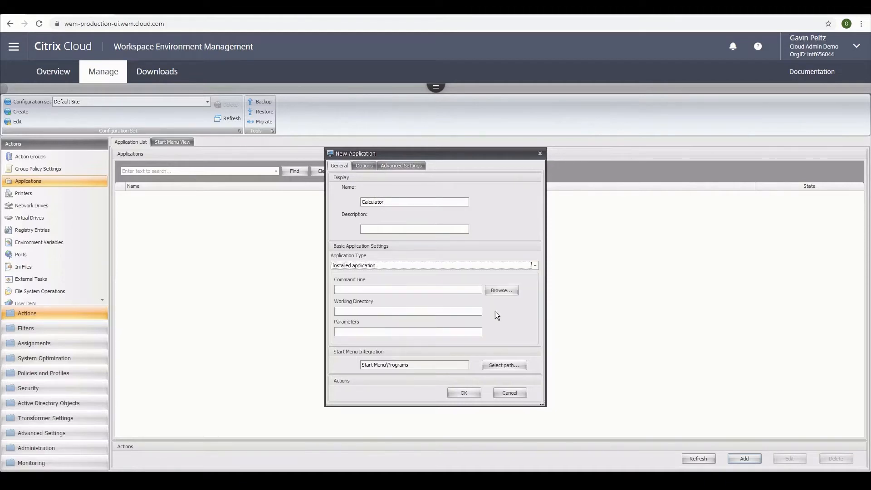
text(cal)
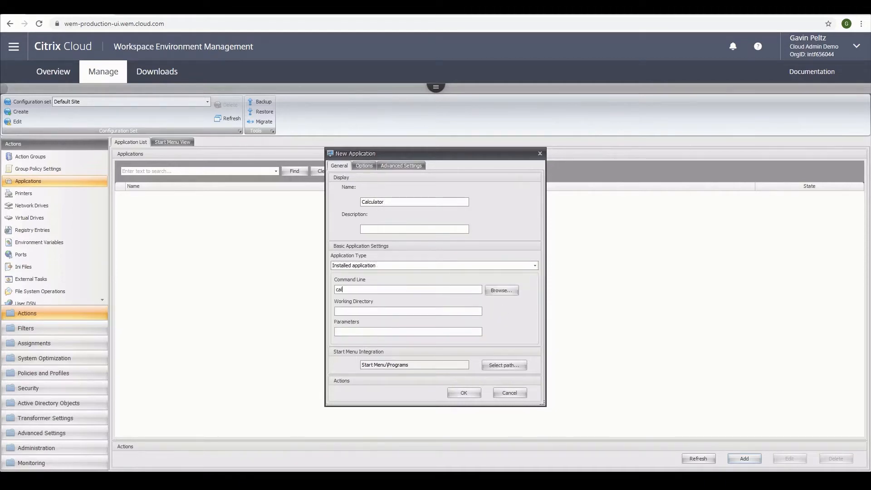
- Point Calculator at calc.exe, enable Create Application Shortcut, and save it
click(500, 291)
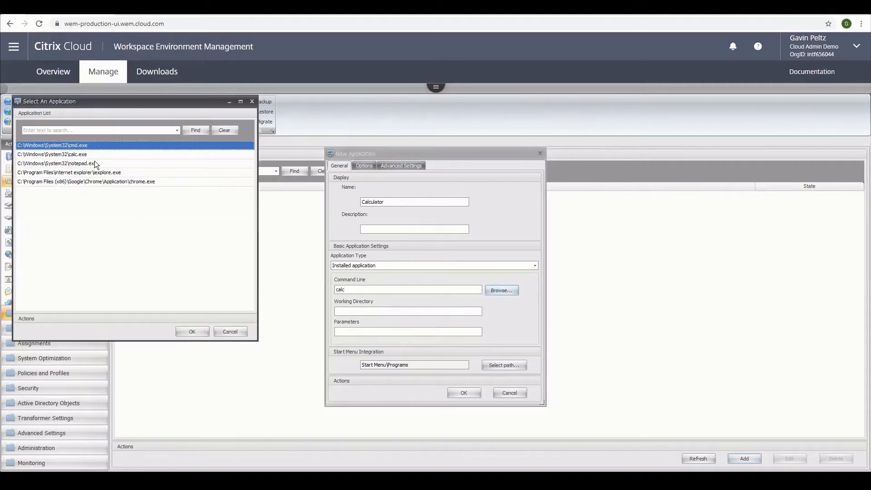
click(191, 331)
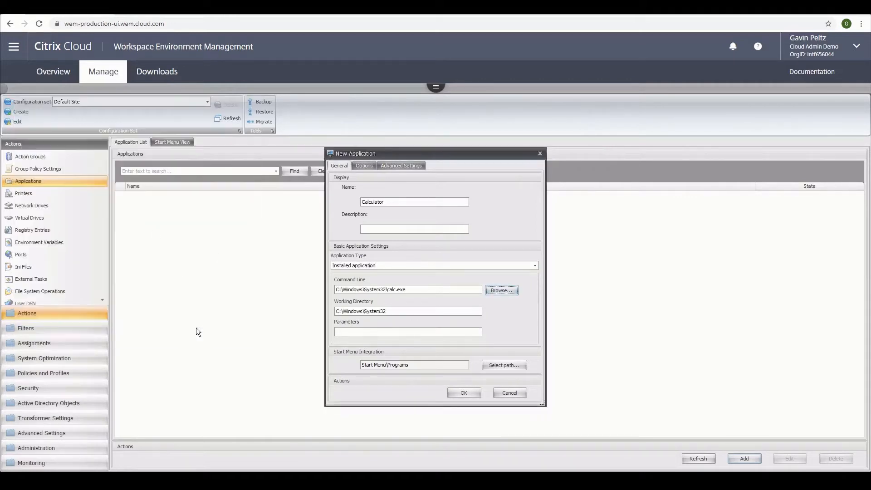
click(364, 165)
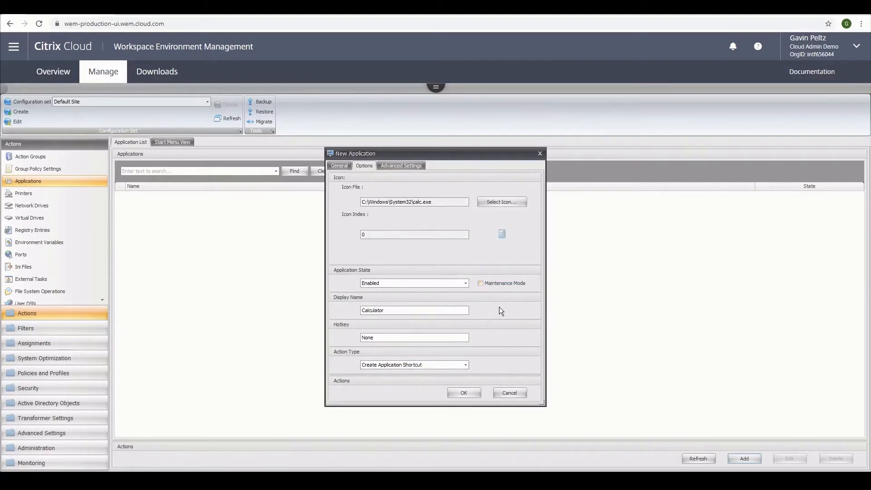
mouse_move(493, 341)
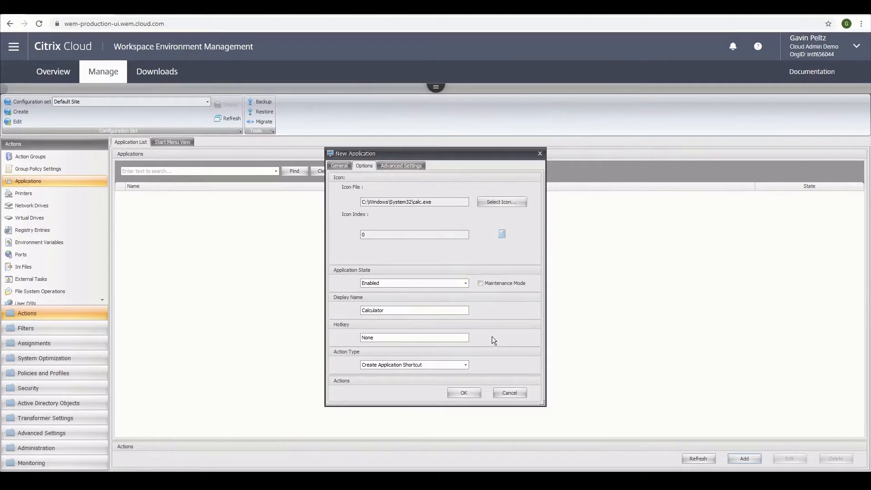
mouse_move(424, 368)
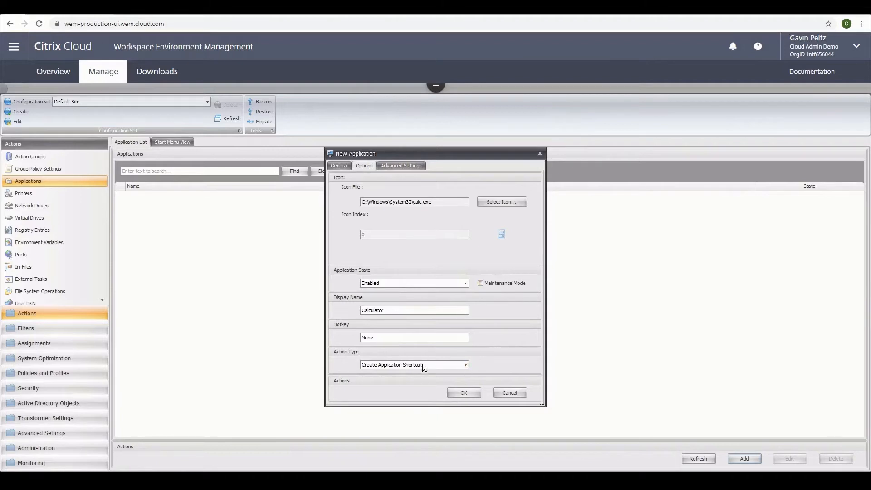
mouse_move(509, 368)
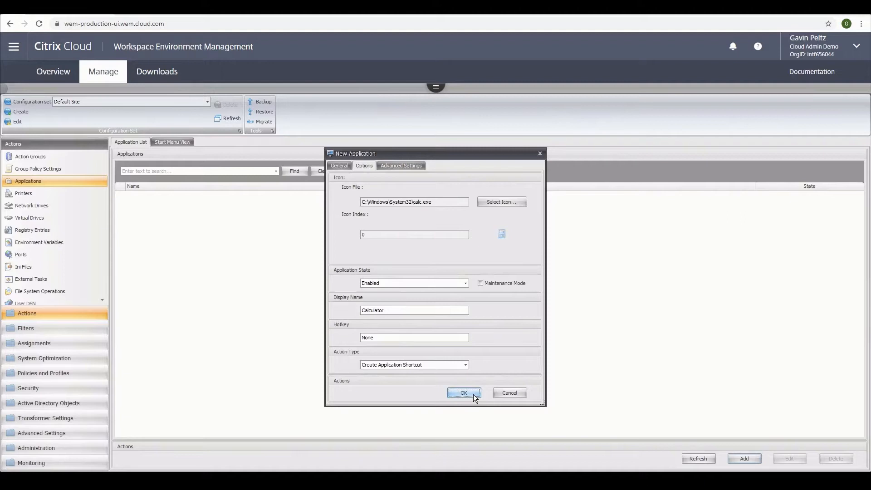
click(463, 392)
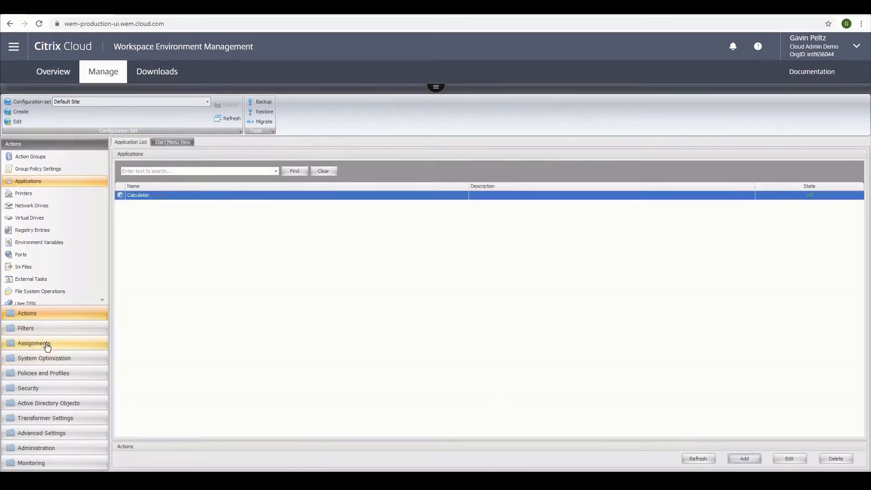
- Assign Calculator to Everyone with the Always True filter and desktop shortcut enabled
click(34, 343)
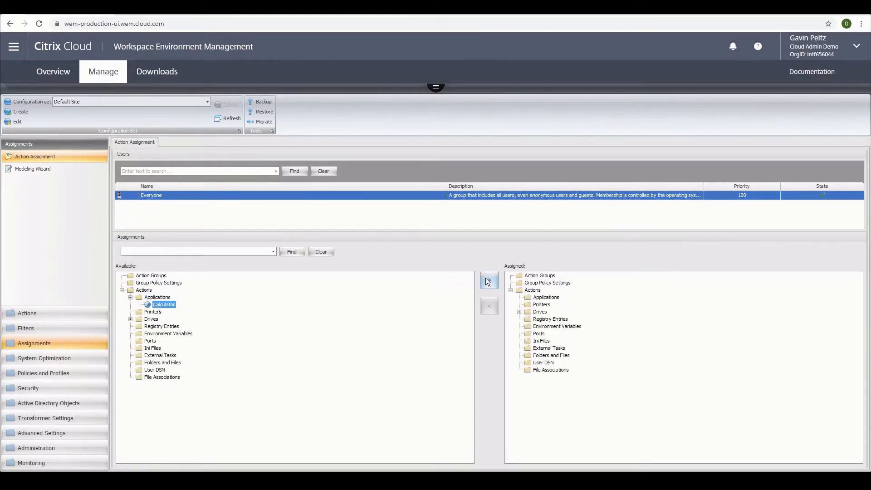
click(488, 281)
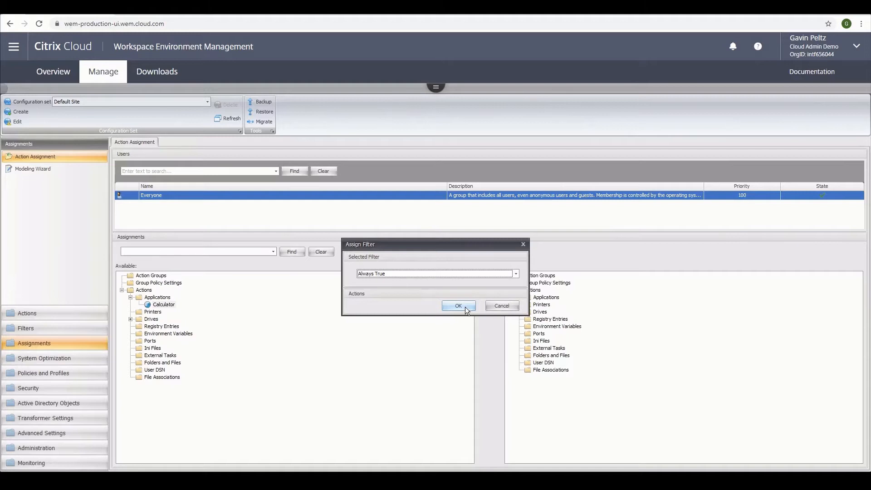
click(457, 305)
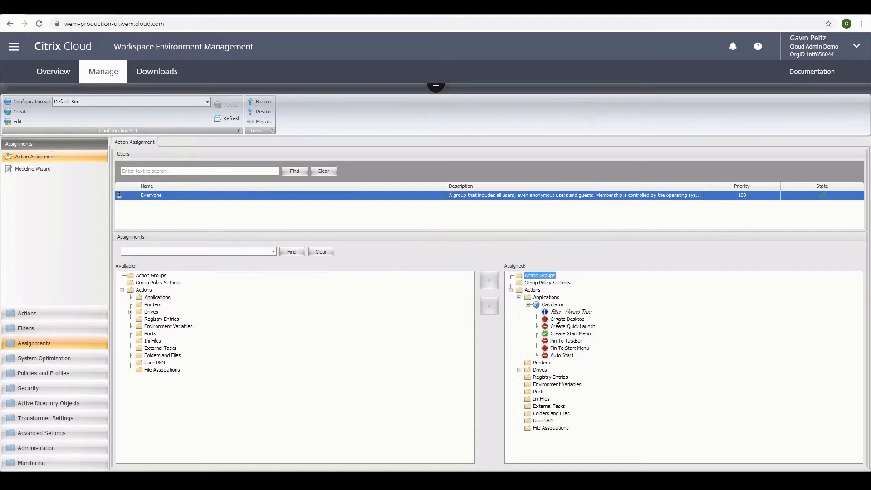
click(567, 319)
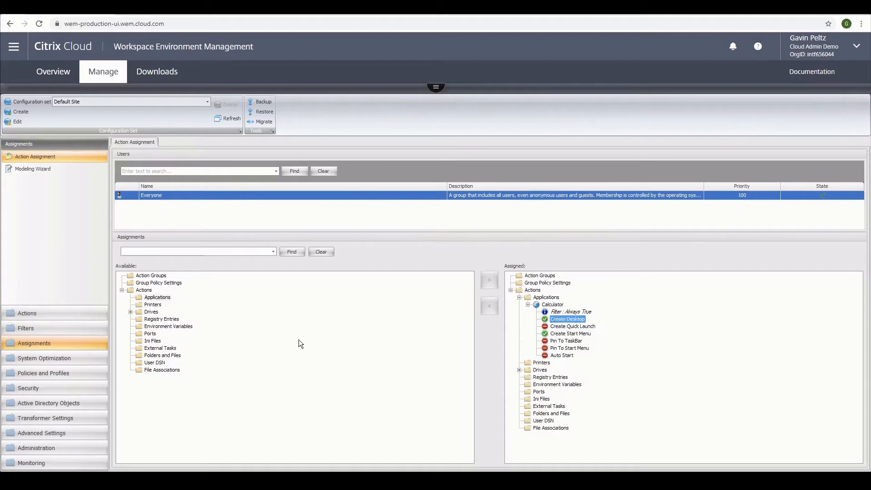
mouse_move(309, 347)
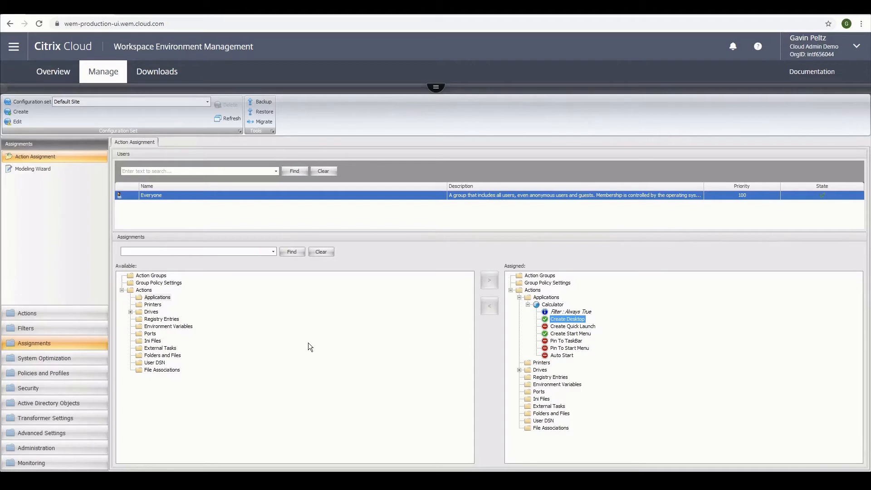
click(42, 372)
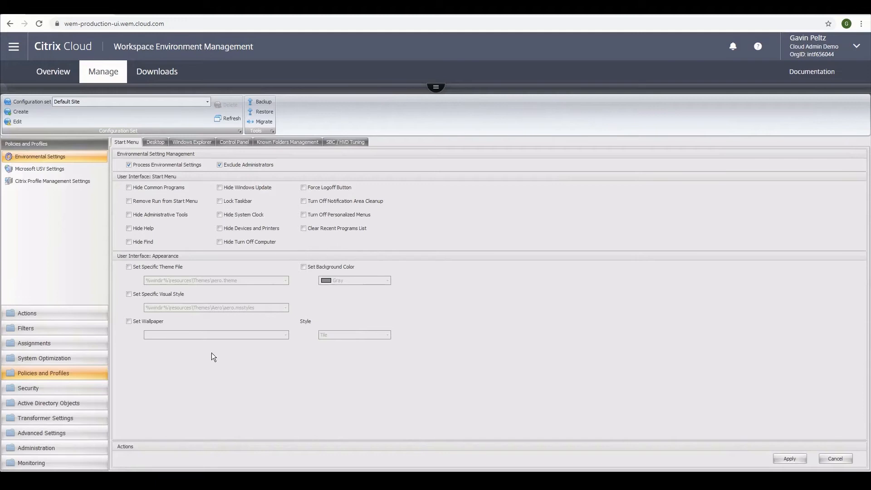
mouse_move(476, 246)
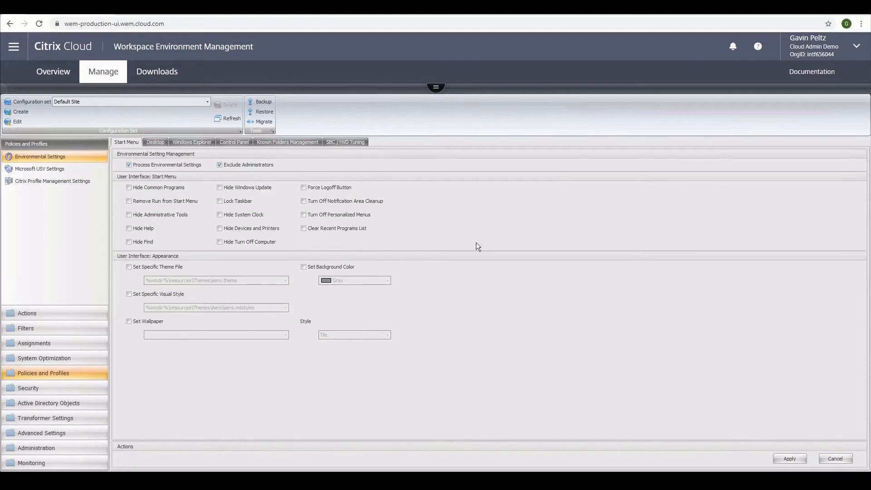
- Remove Run from the Start Menu, hide the Recycle Bin icon, and apply the environmental settings
click(128, 201)
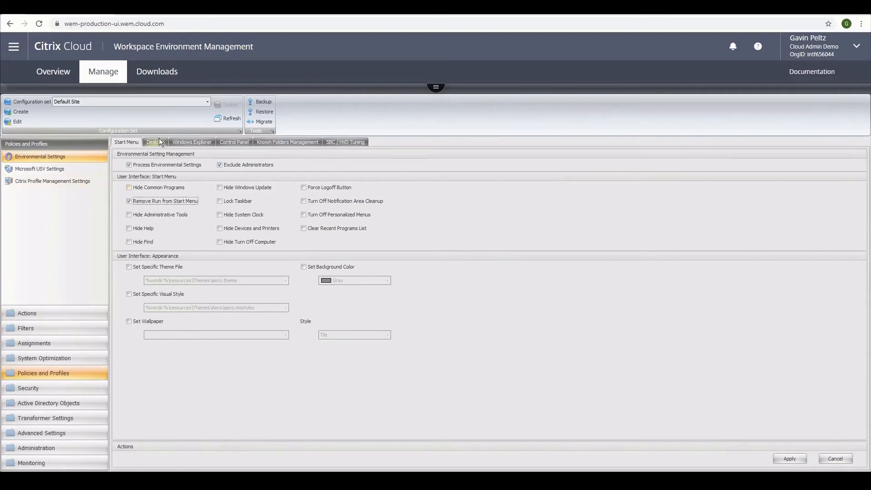
click(155, 142)
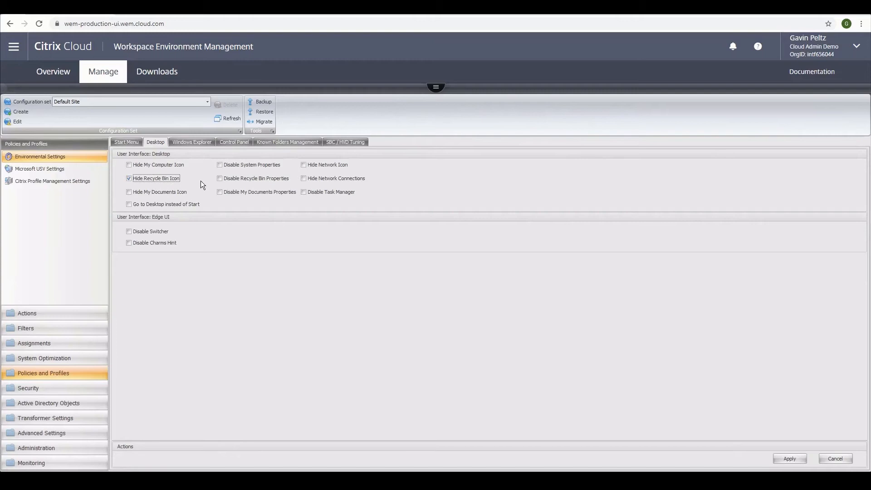
click(191, 141)
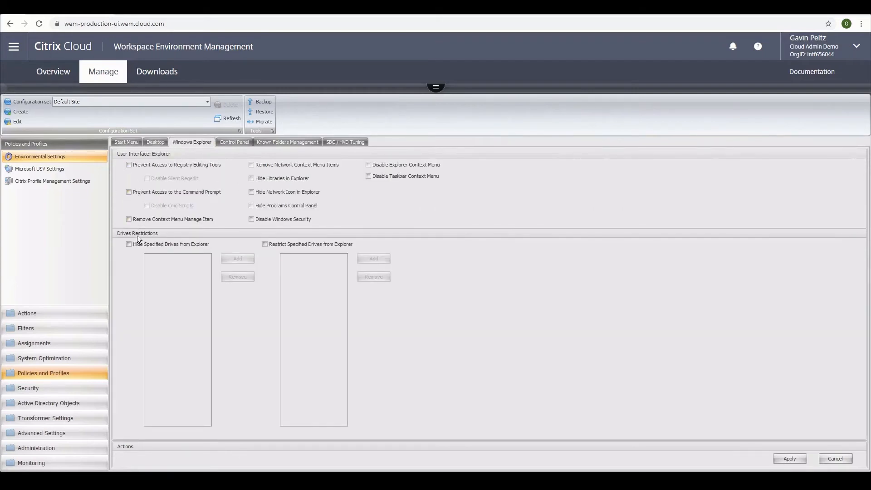
mouse_move(225, 206)
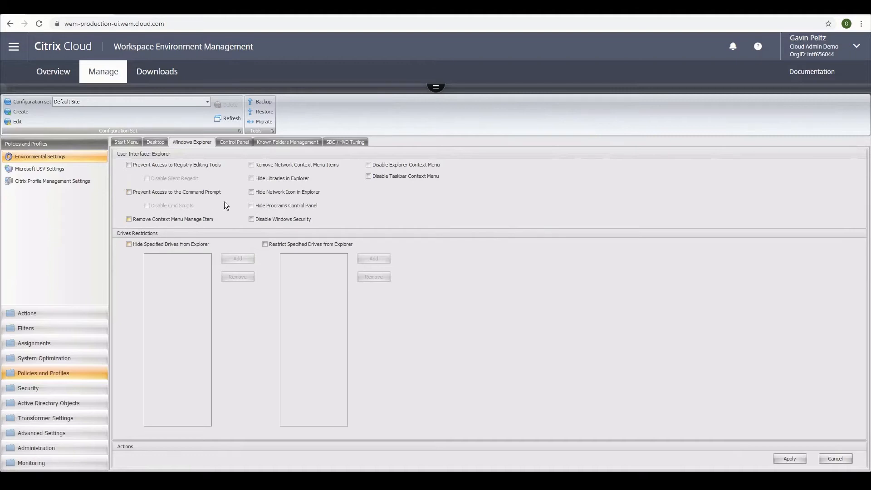
click(233, 142)
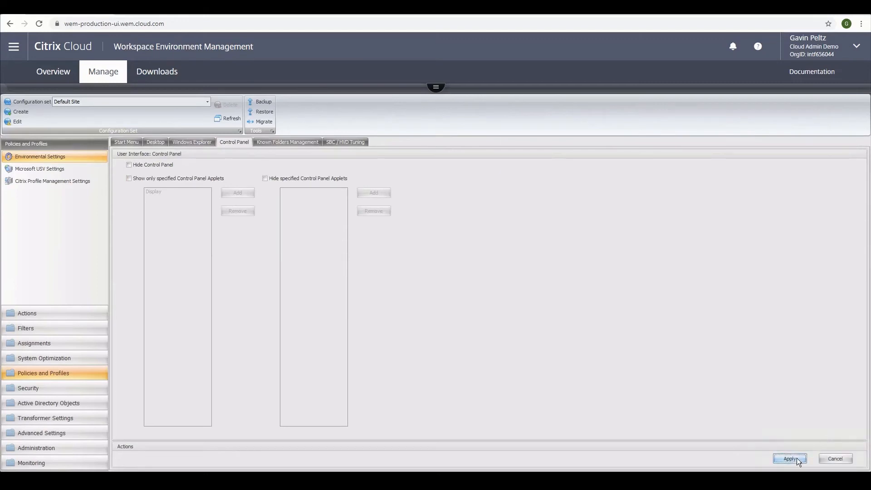
click(790, 458)
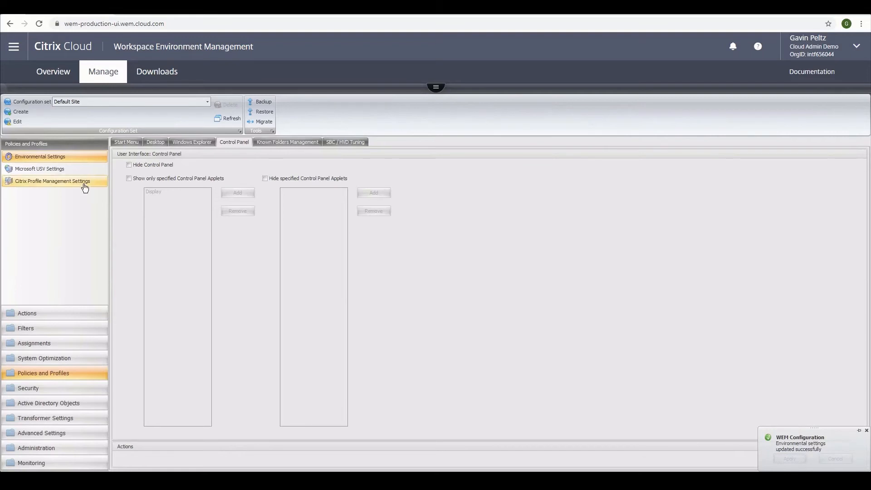
- Enable Profile Management Configuration in the Citrix Profile Management settings
click(53, 181)
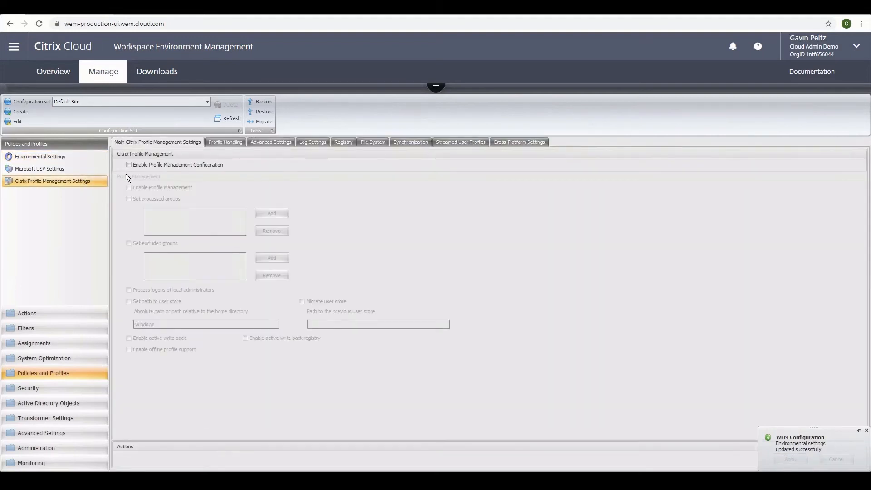
click(128, 164)
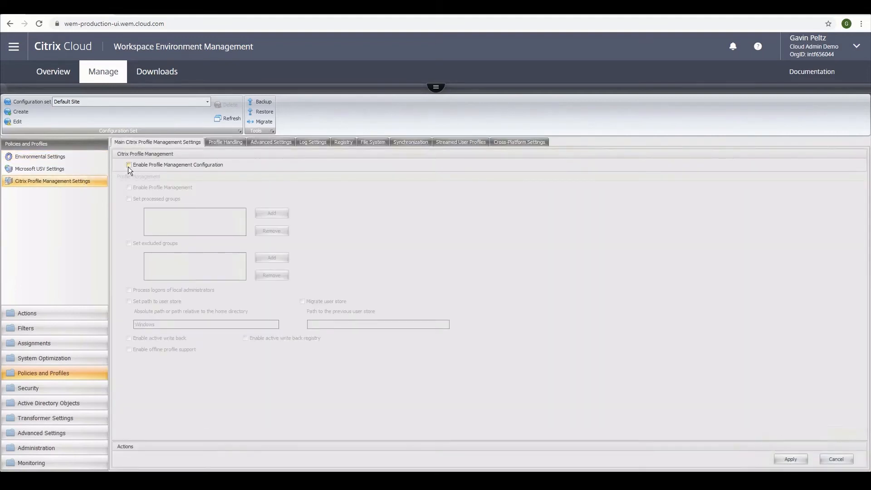
click(129, 165)
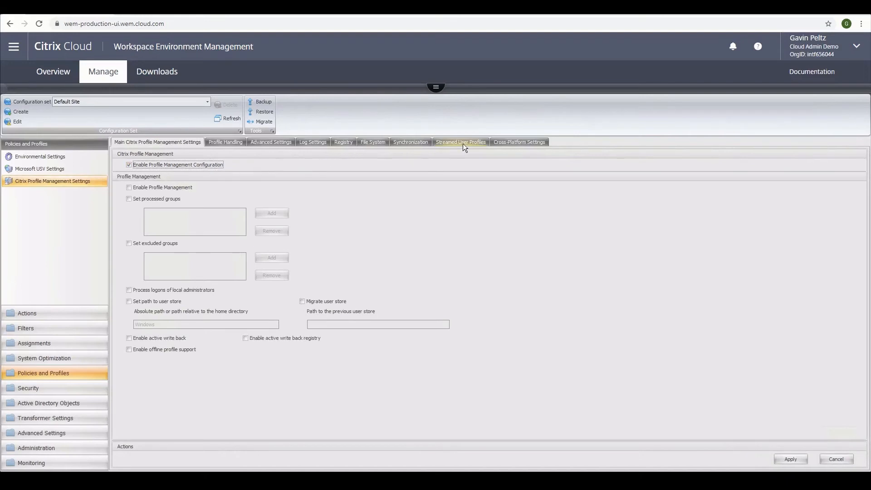
click(460, 142)
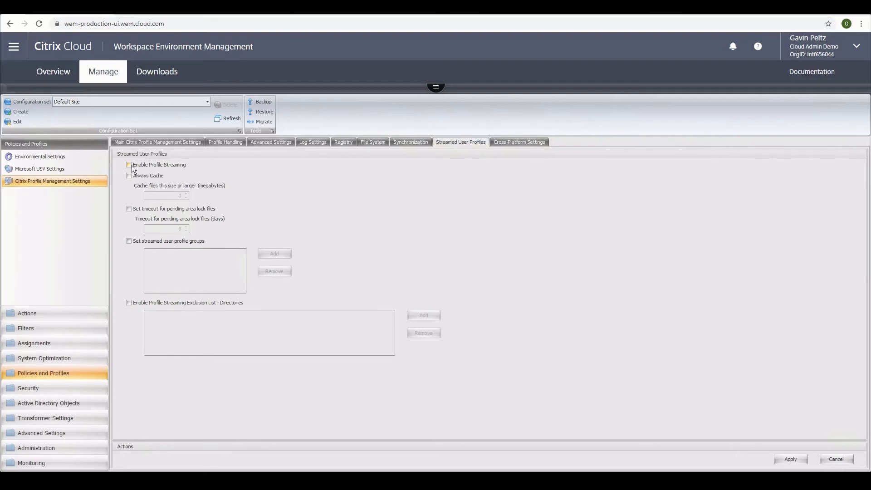
- Enable profile streaming limited to specific groups and look up 'Domain Us' in the group picker
click(128, 165)
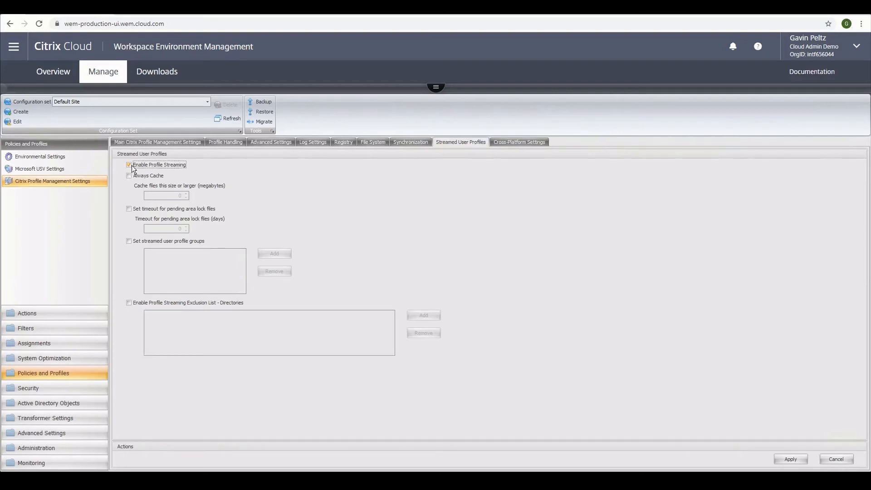
click(129, 240)
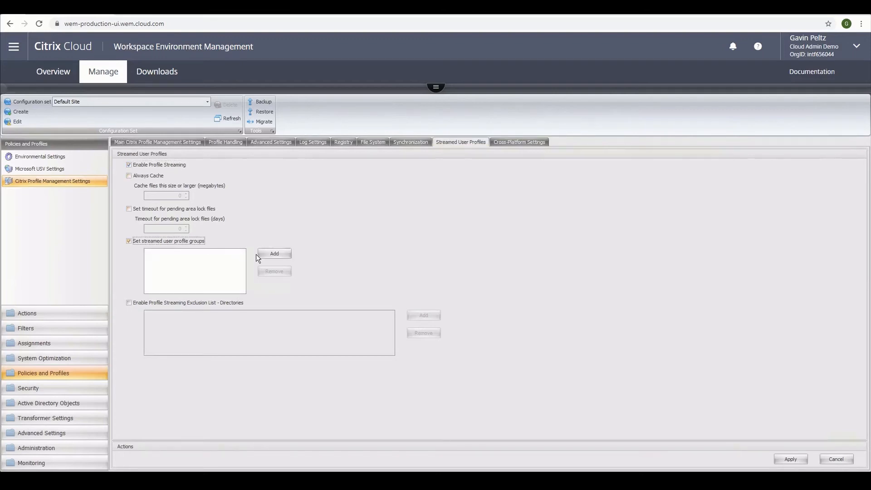
click(274, 253)
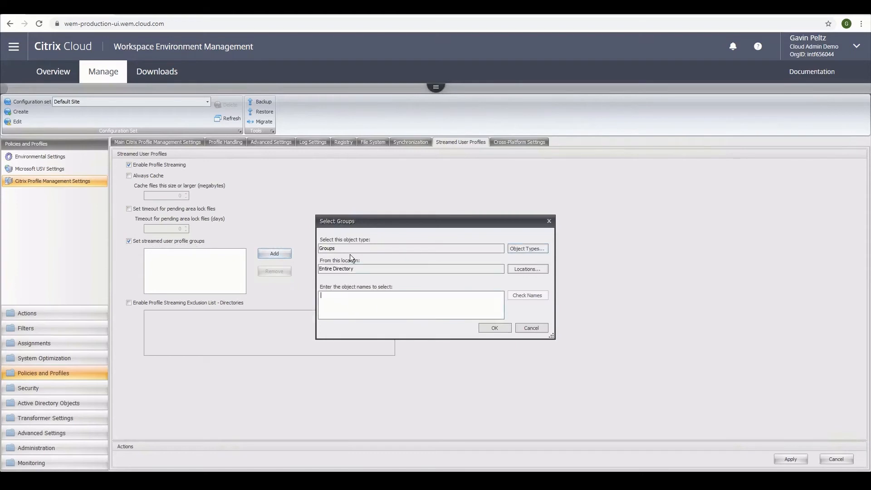
text(Domain Us)
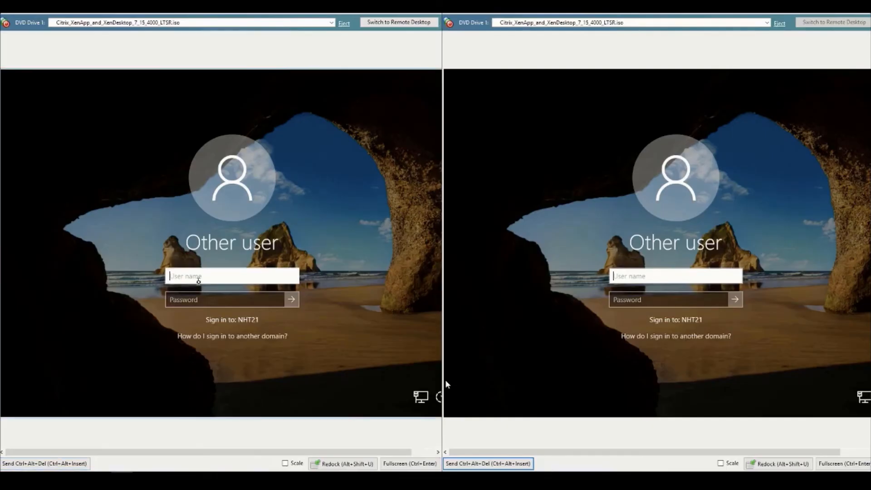
- Sign in to both virtual machines with the nht21 domain credentials
text(nht21\ek)
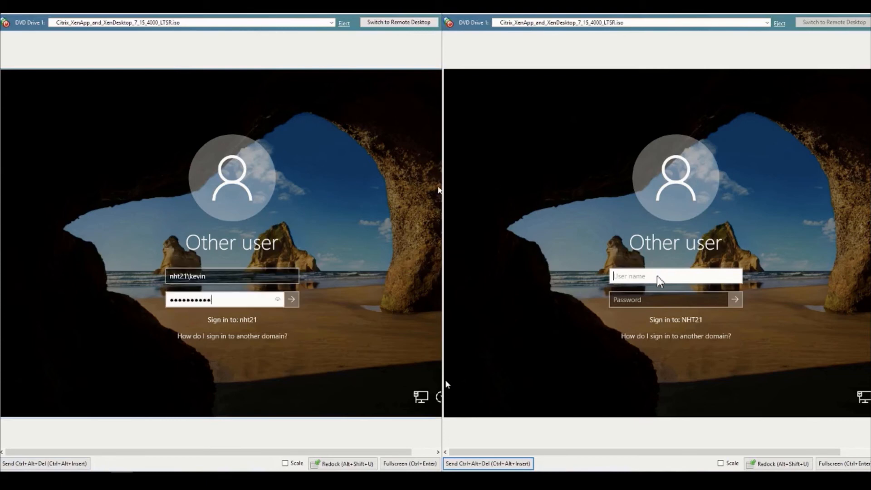
text(nht21\kevin)
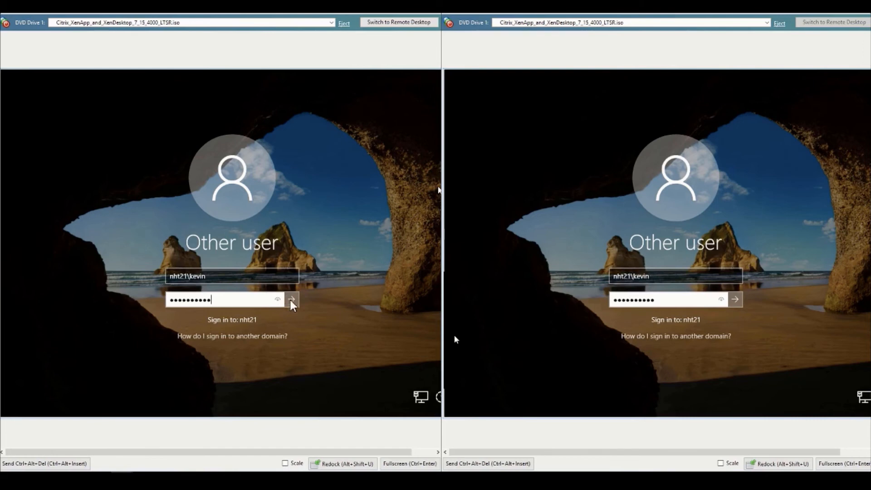
click(293, 299)
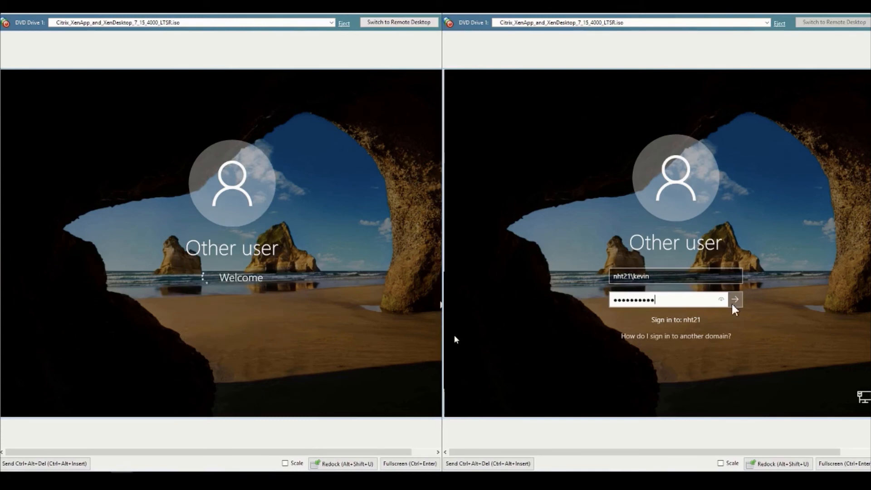
click(734, 299)
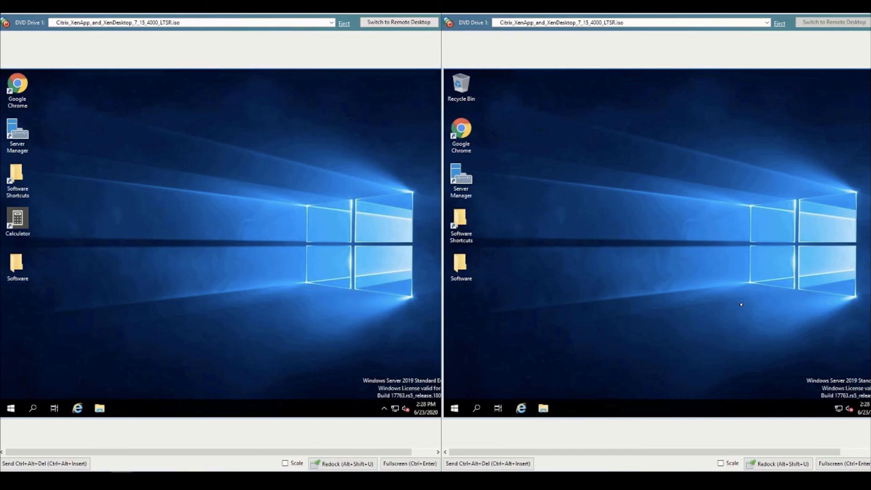
mouse_move(342, 359)
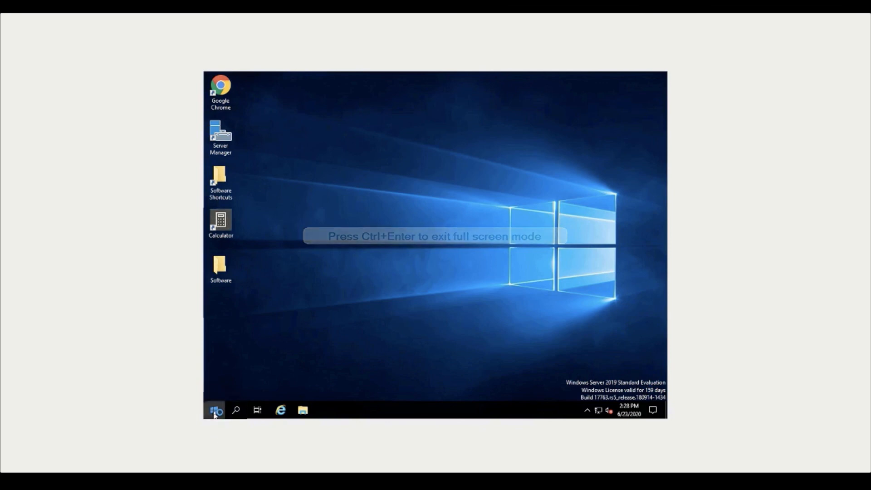
- Attempt to launch Run on the managed desktop, triggering the Restrictions block message
click(214, 410)
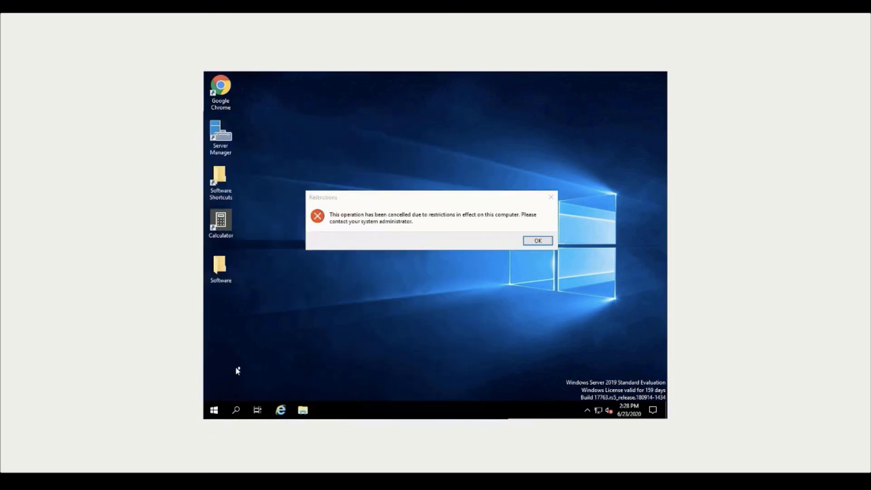